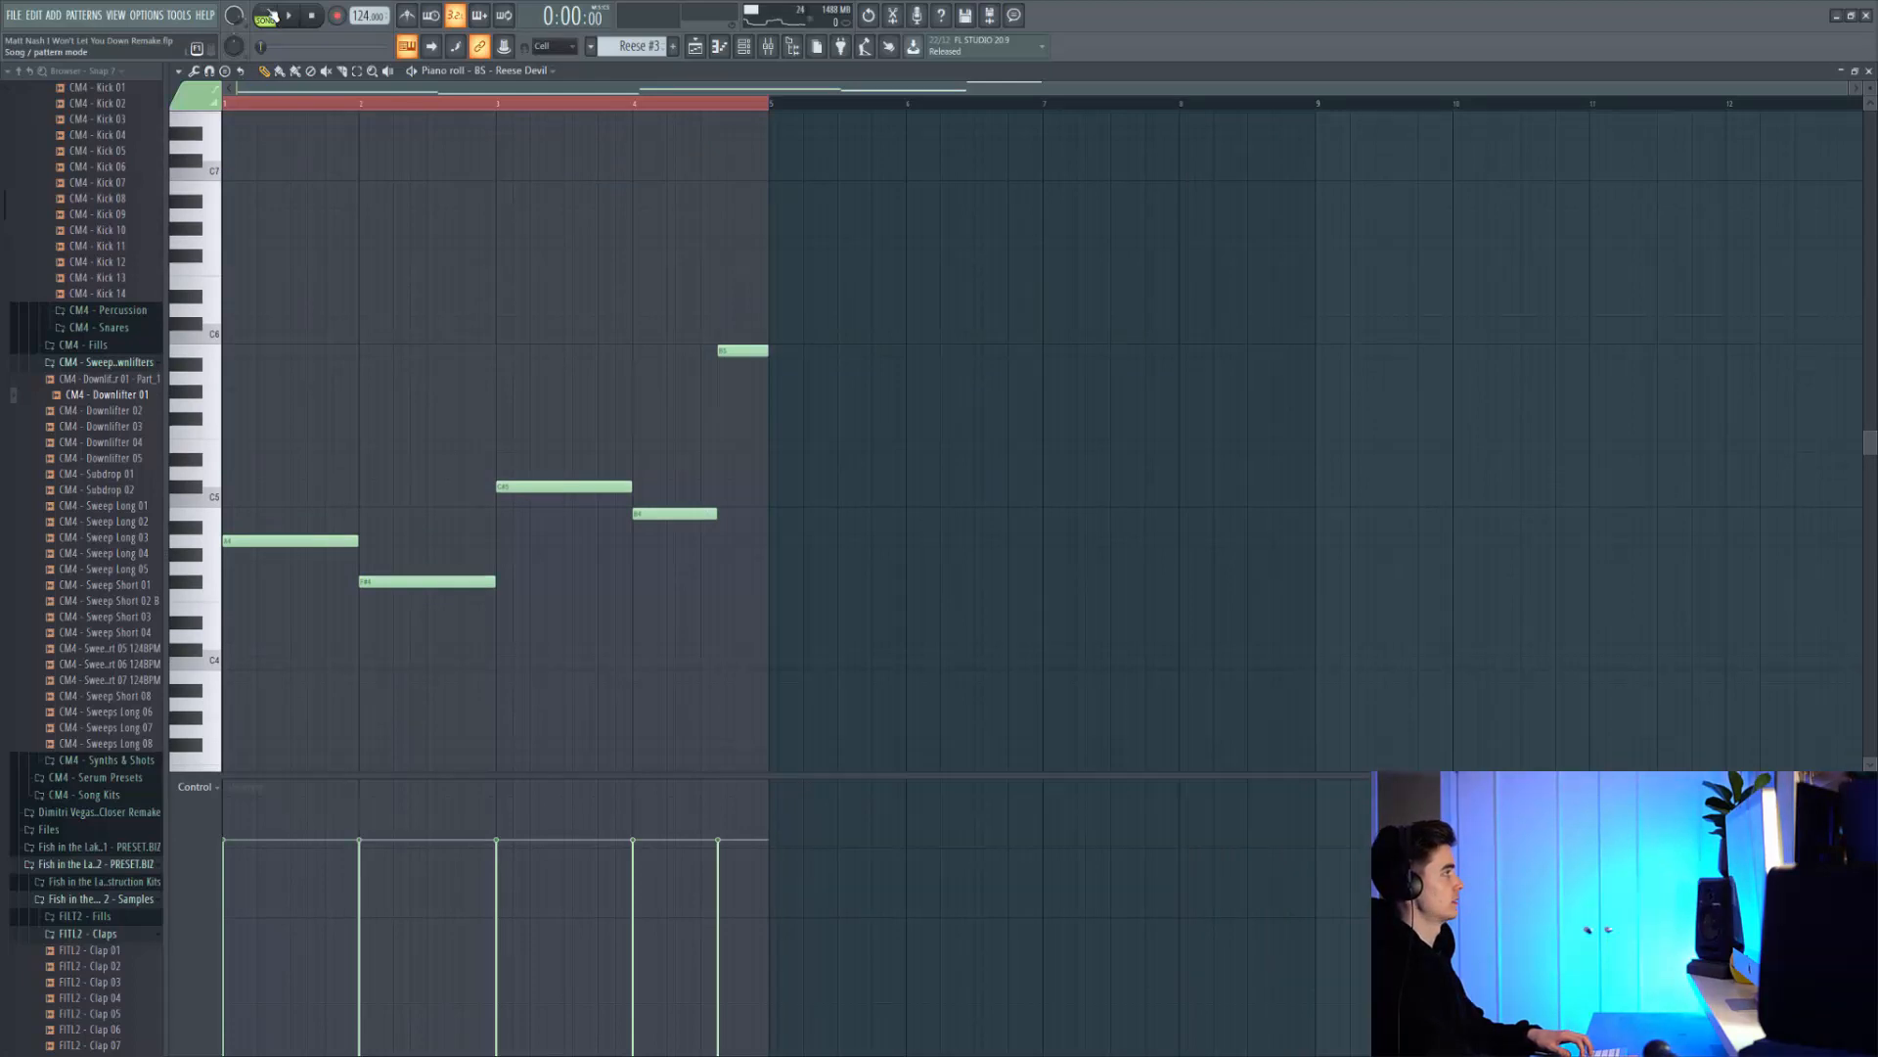
Leave the piano roll to reach the Reese Devil channel's Serum and DST Low End Push chain
{"action": "left_click", "coordinate": [288, 14]}
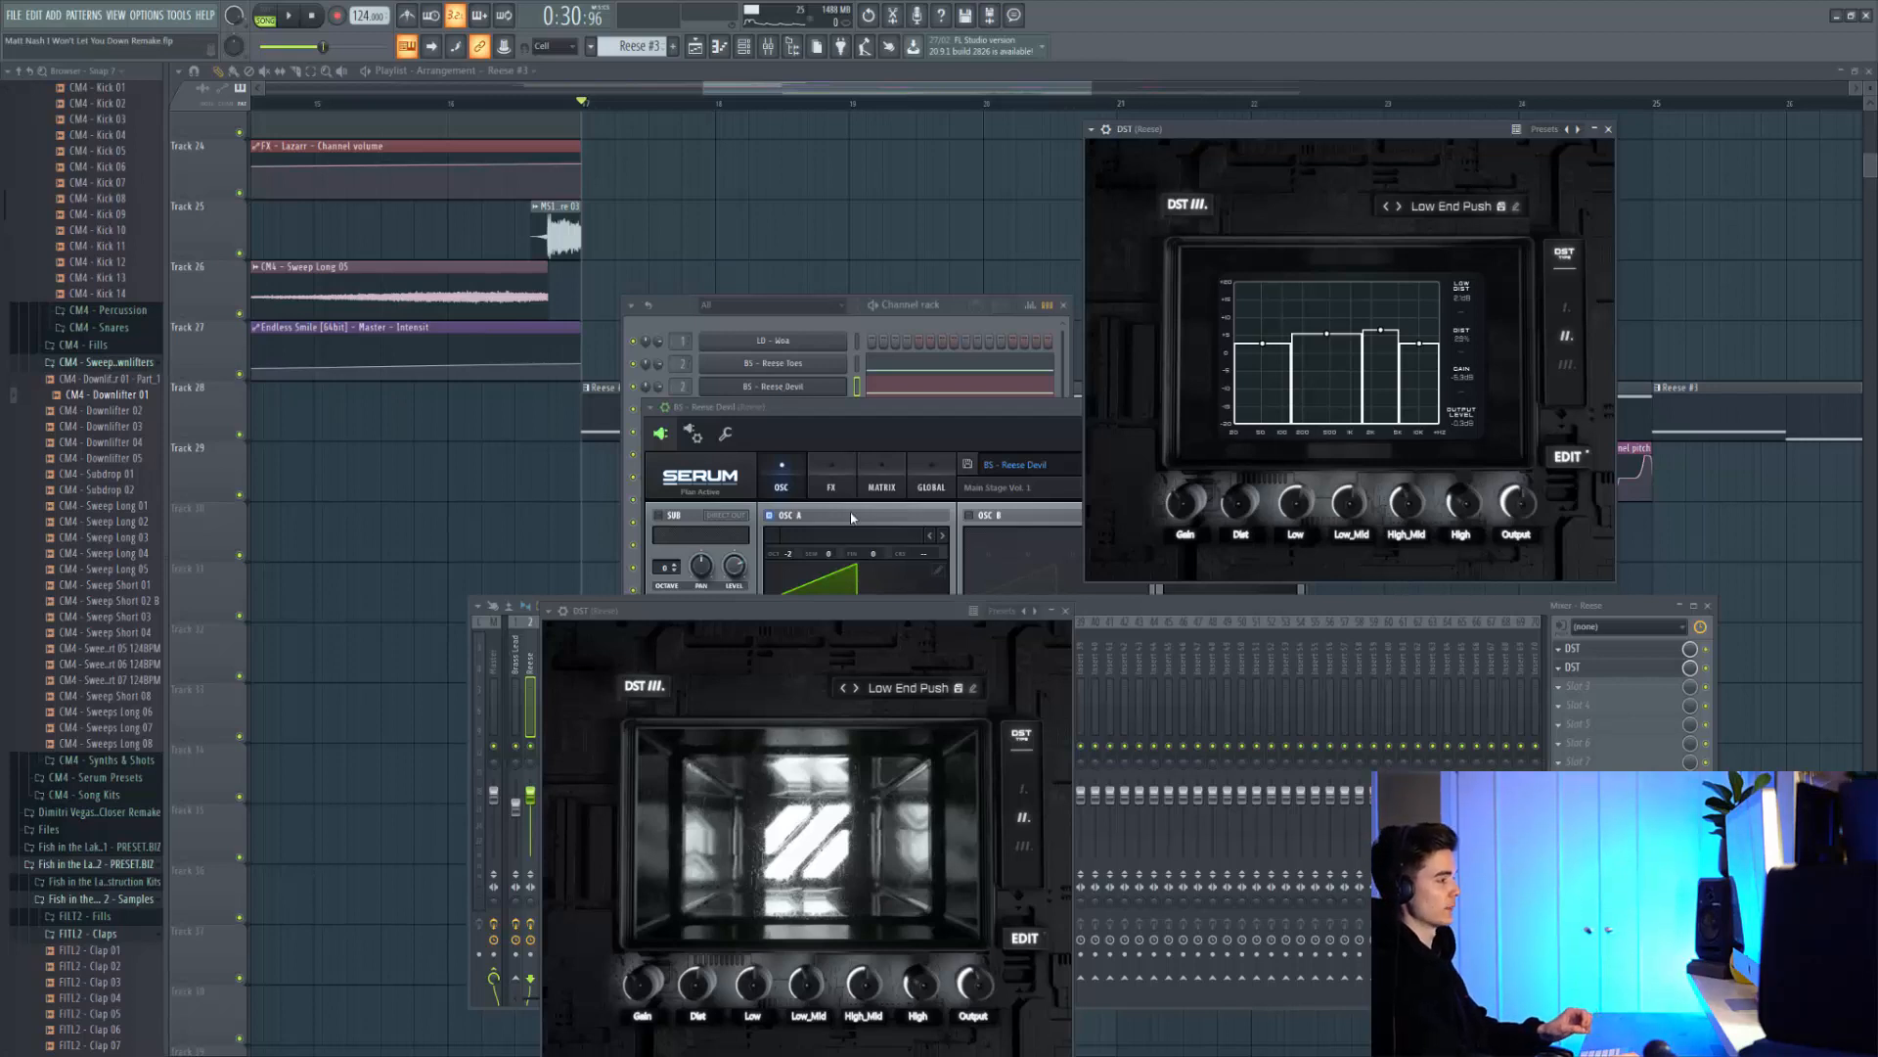
{"action": "left_click", "coordinate": [908, 687]}
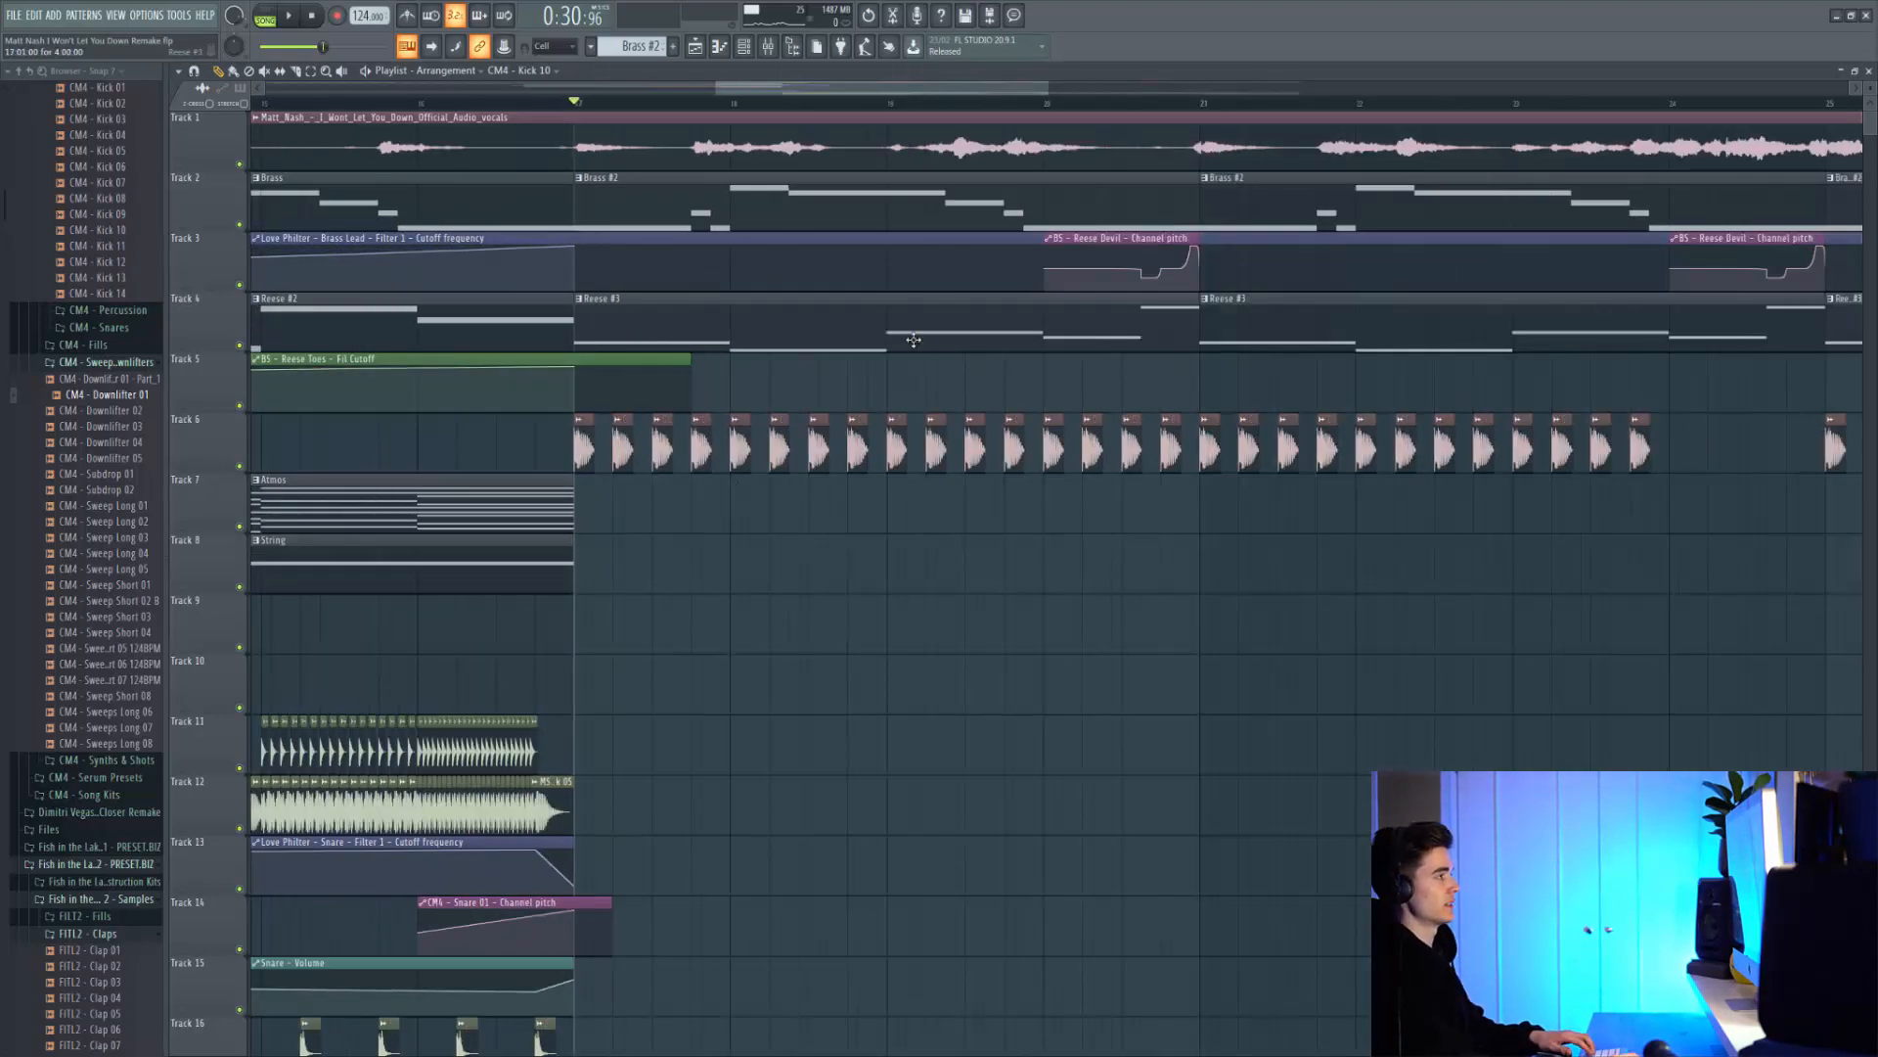
{"action": "mouse_move", "coordinate": [1082, 318]}
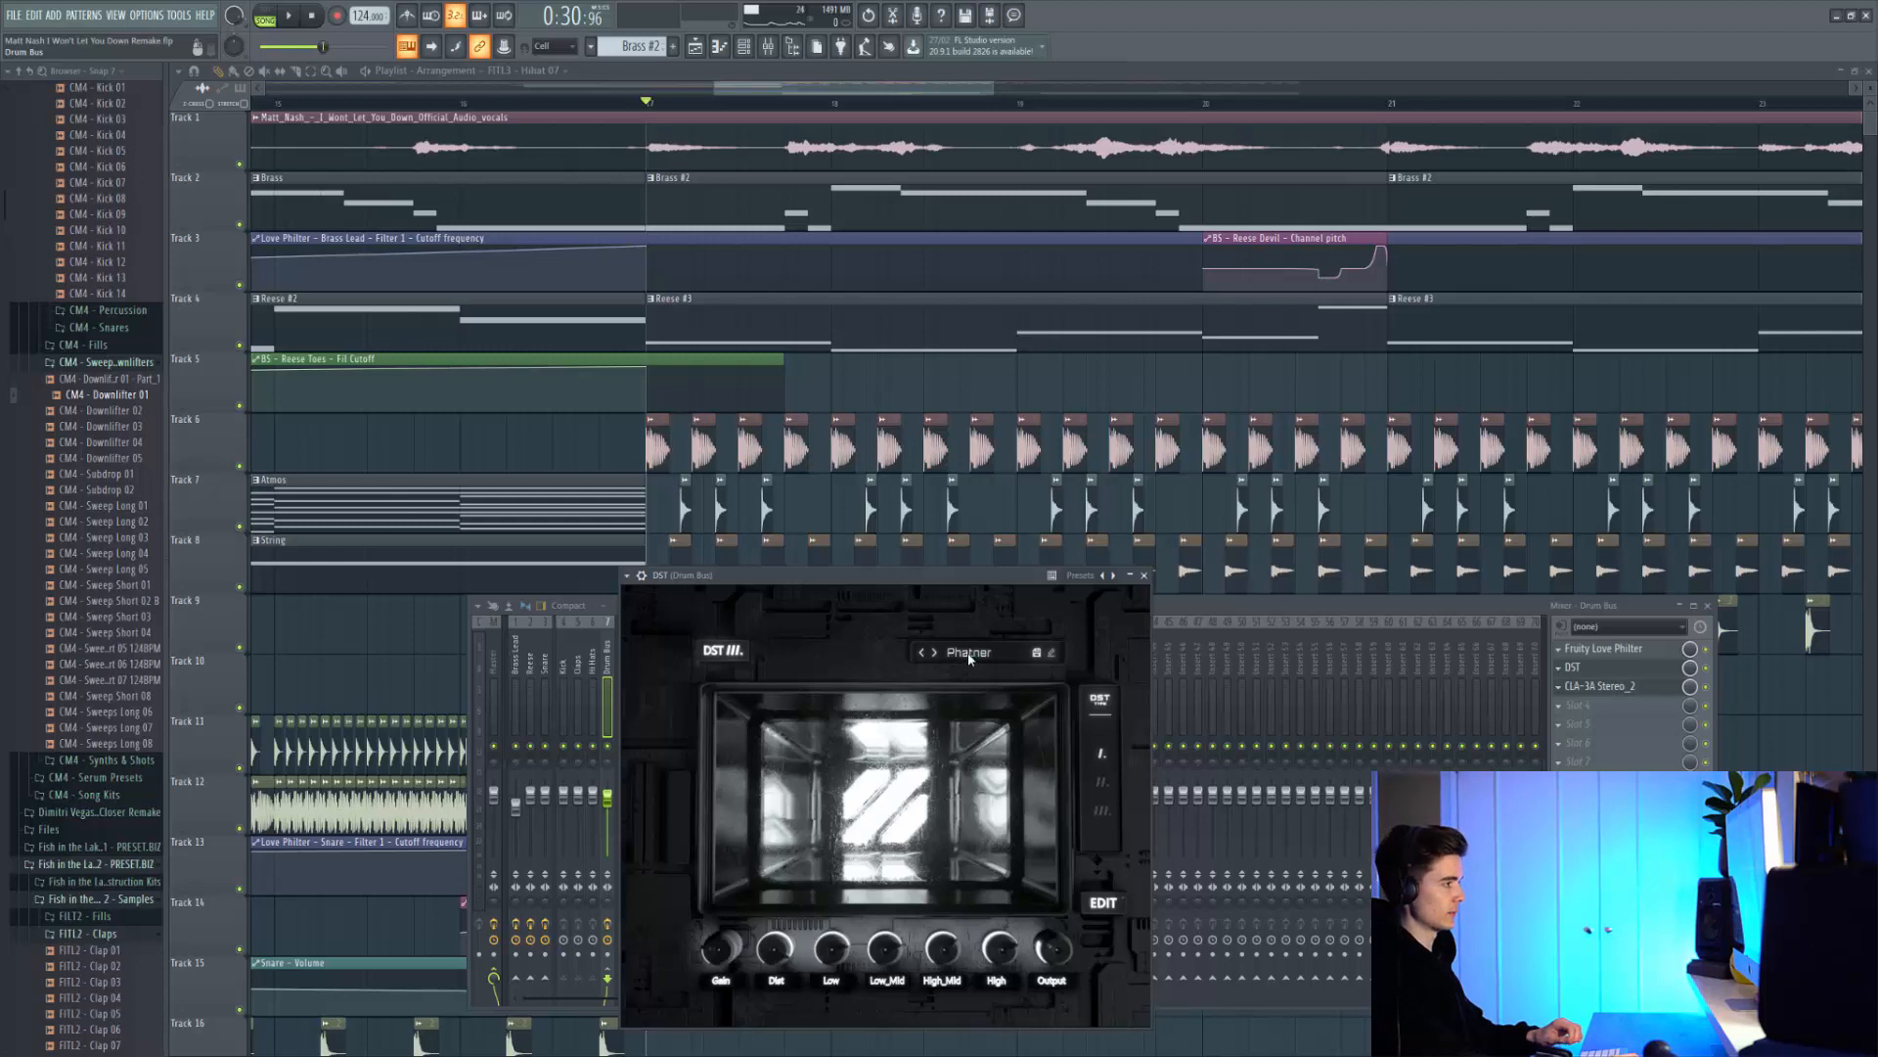
Show the DST preset list on the Drum Bus insert, with Phatner selected
{"action": "left_click", "coordinate": [969, 652]}
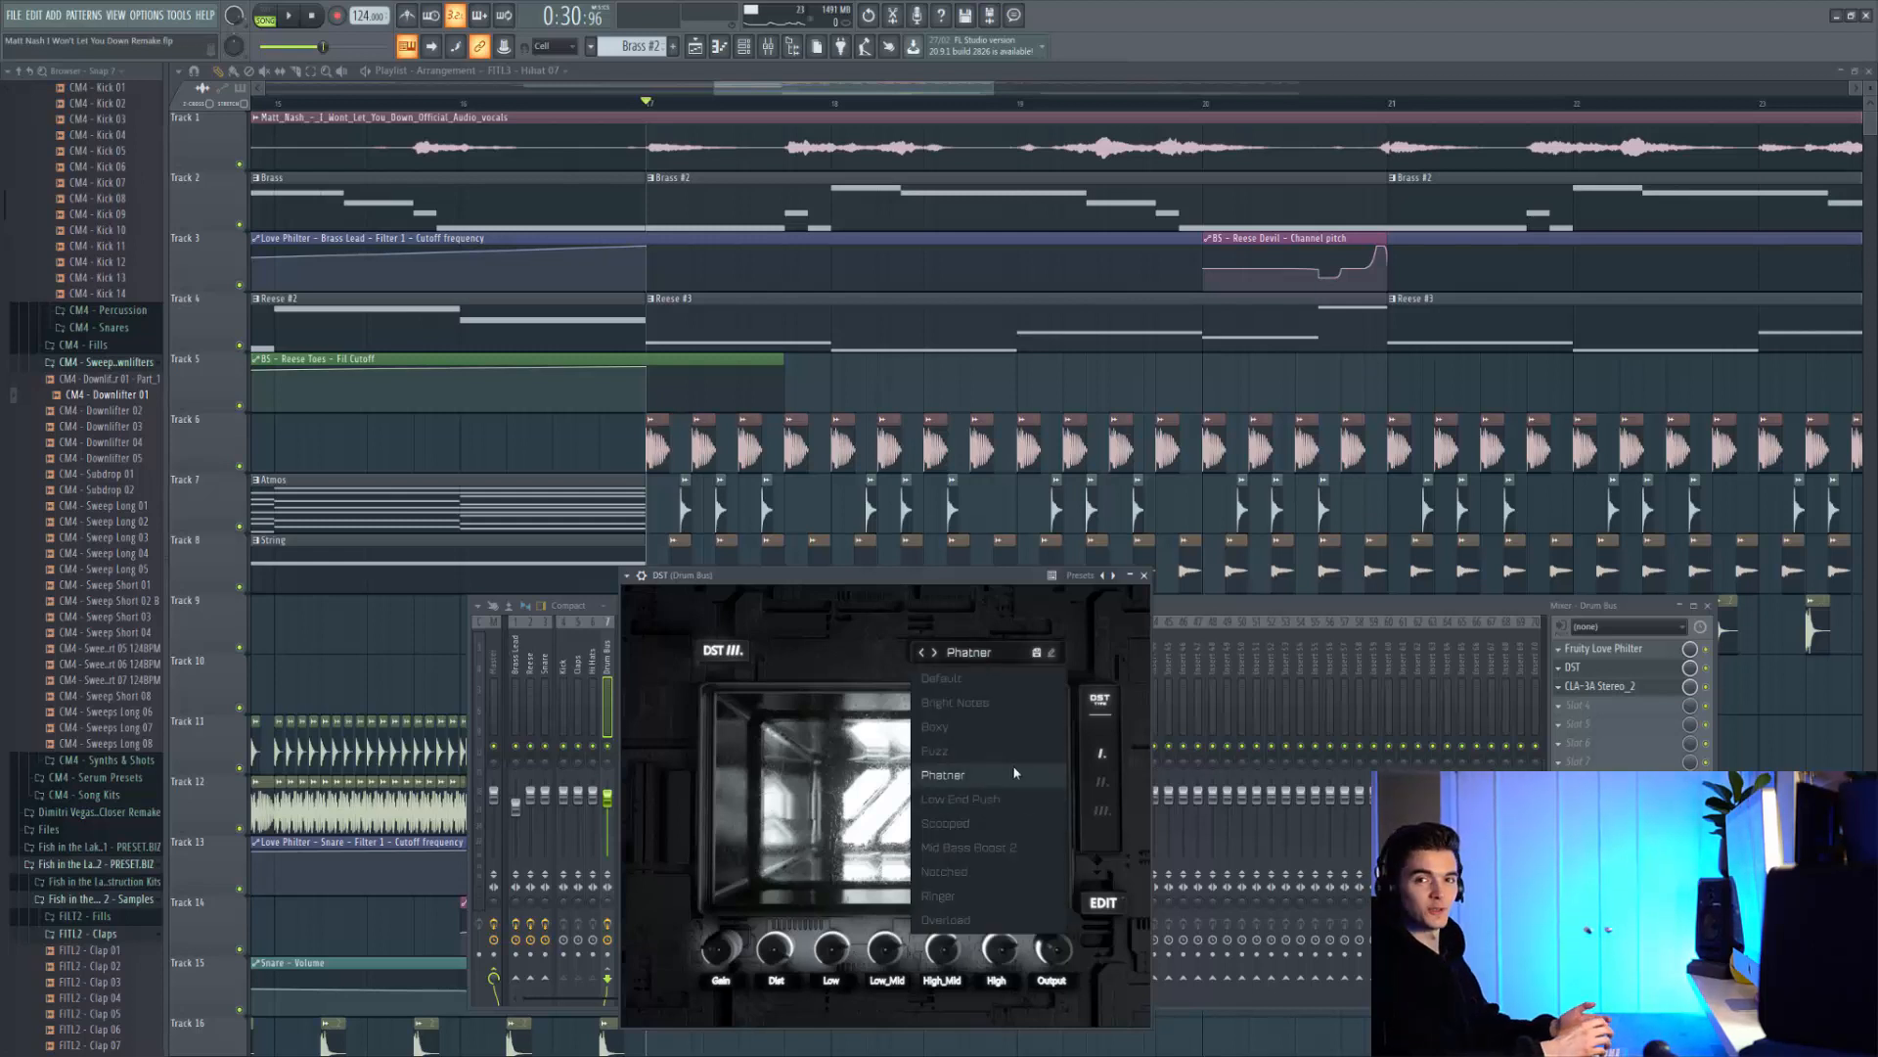
{"action": "mouse_move", "coordinate": [1038, 783]}
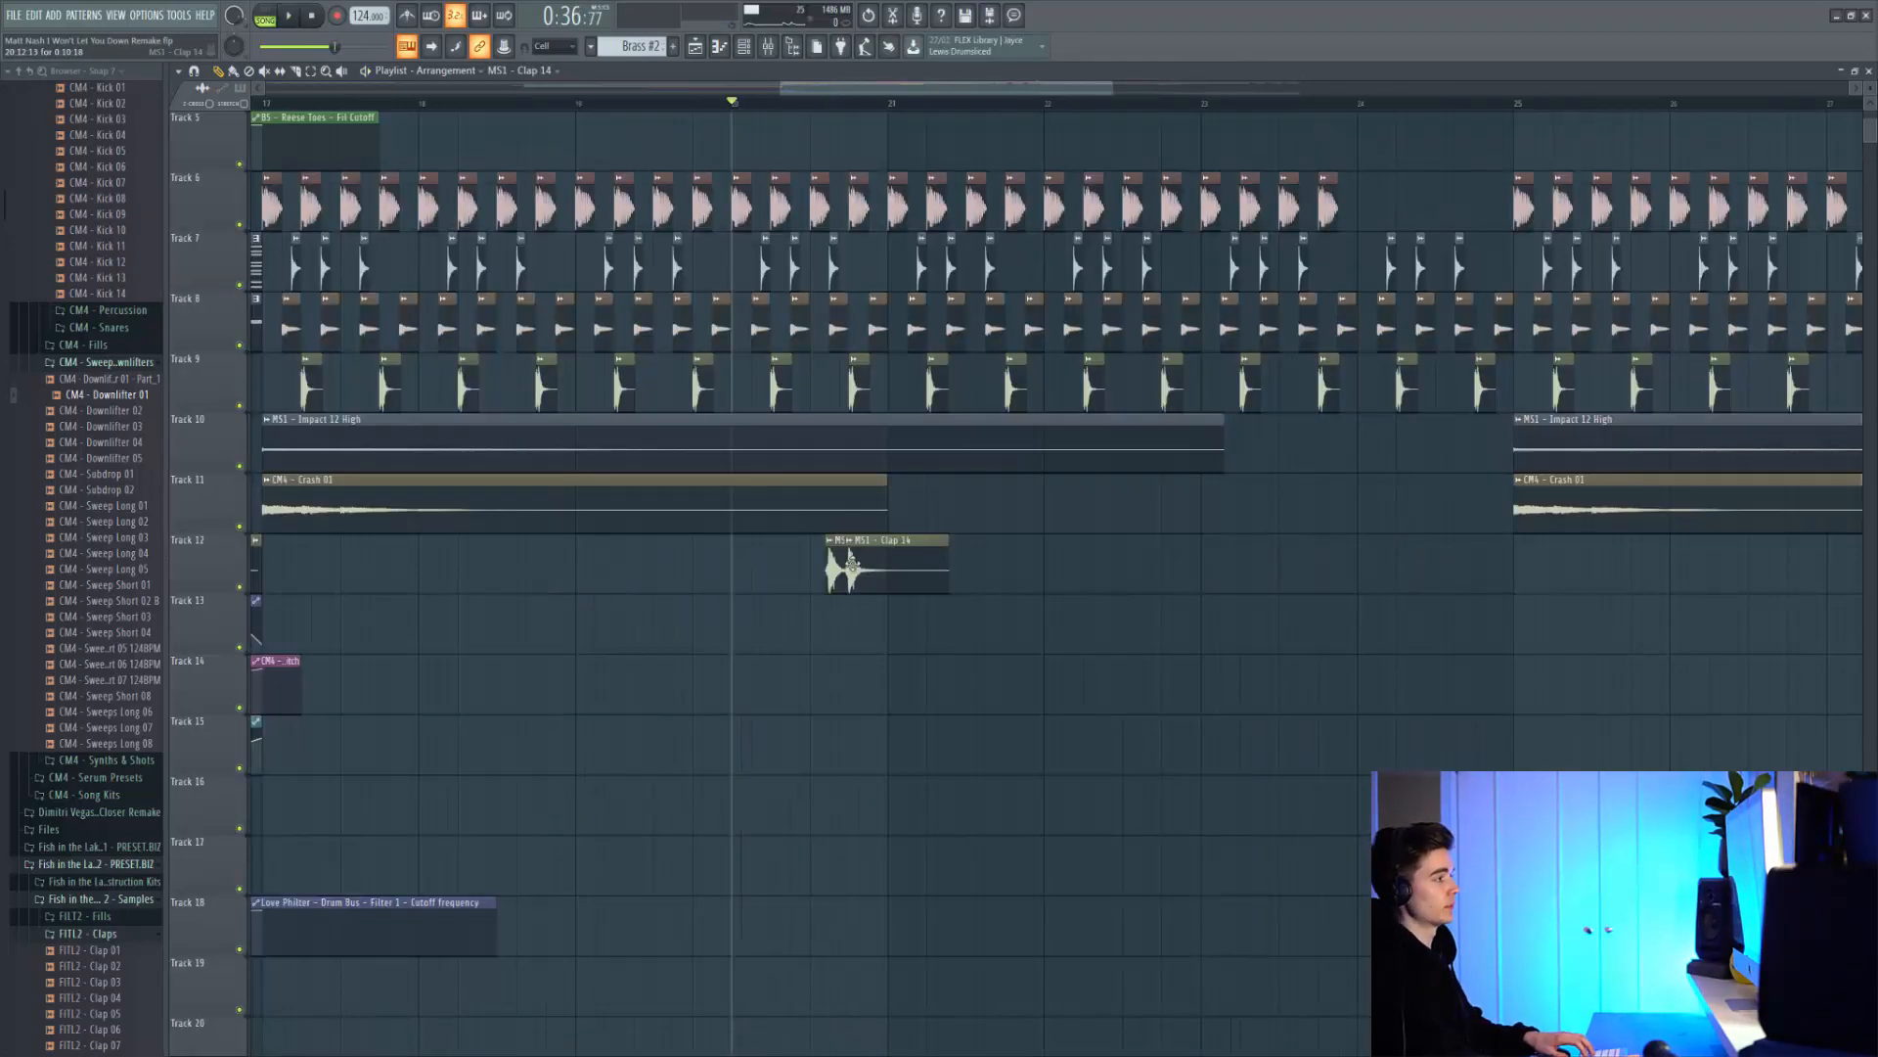
Zoom the Playlist in on the Impact 12, Crash 02 and Clap 14 clips
{"action": "double_click", "coordinate": [880, 552]}
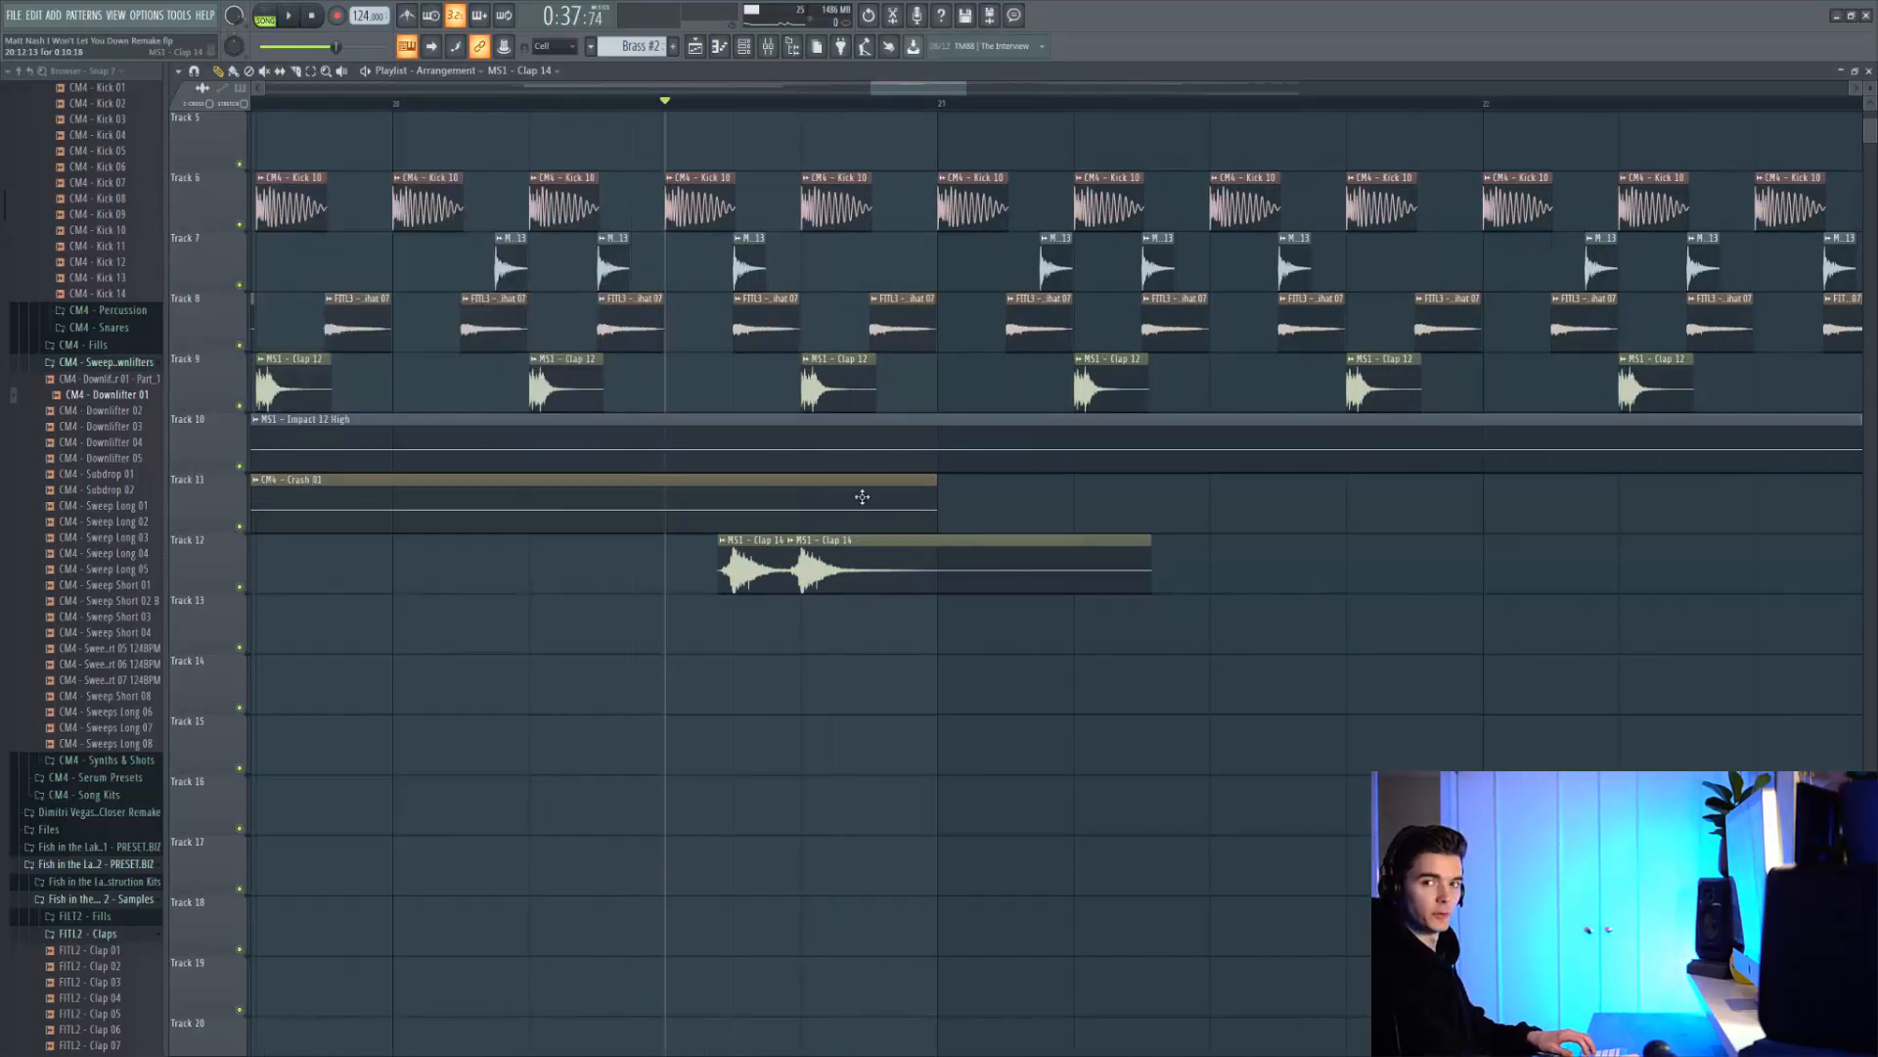
{"action": "mouse_move", "coordinate": [879, 533]}
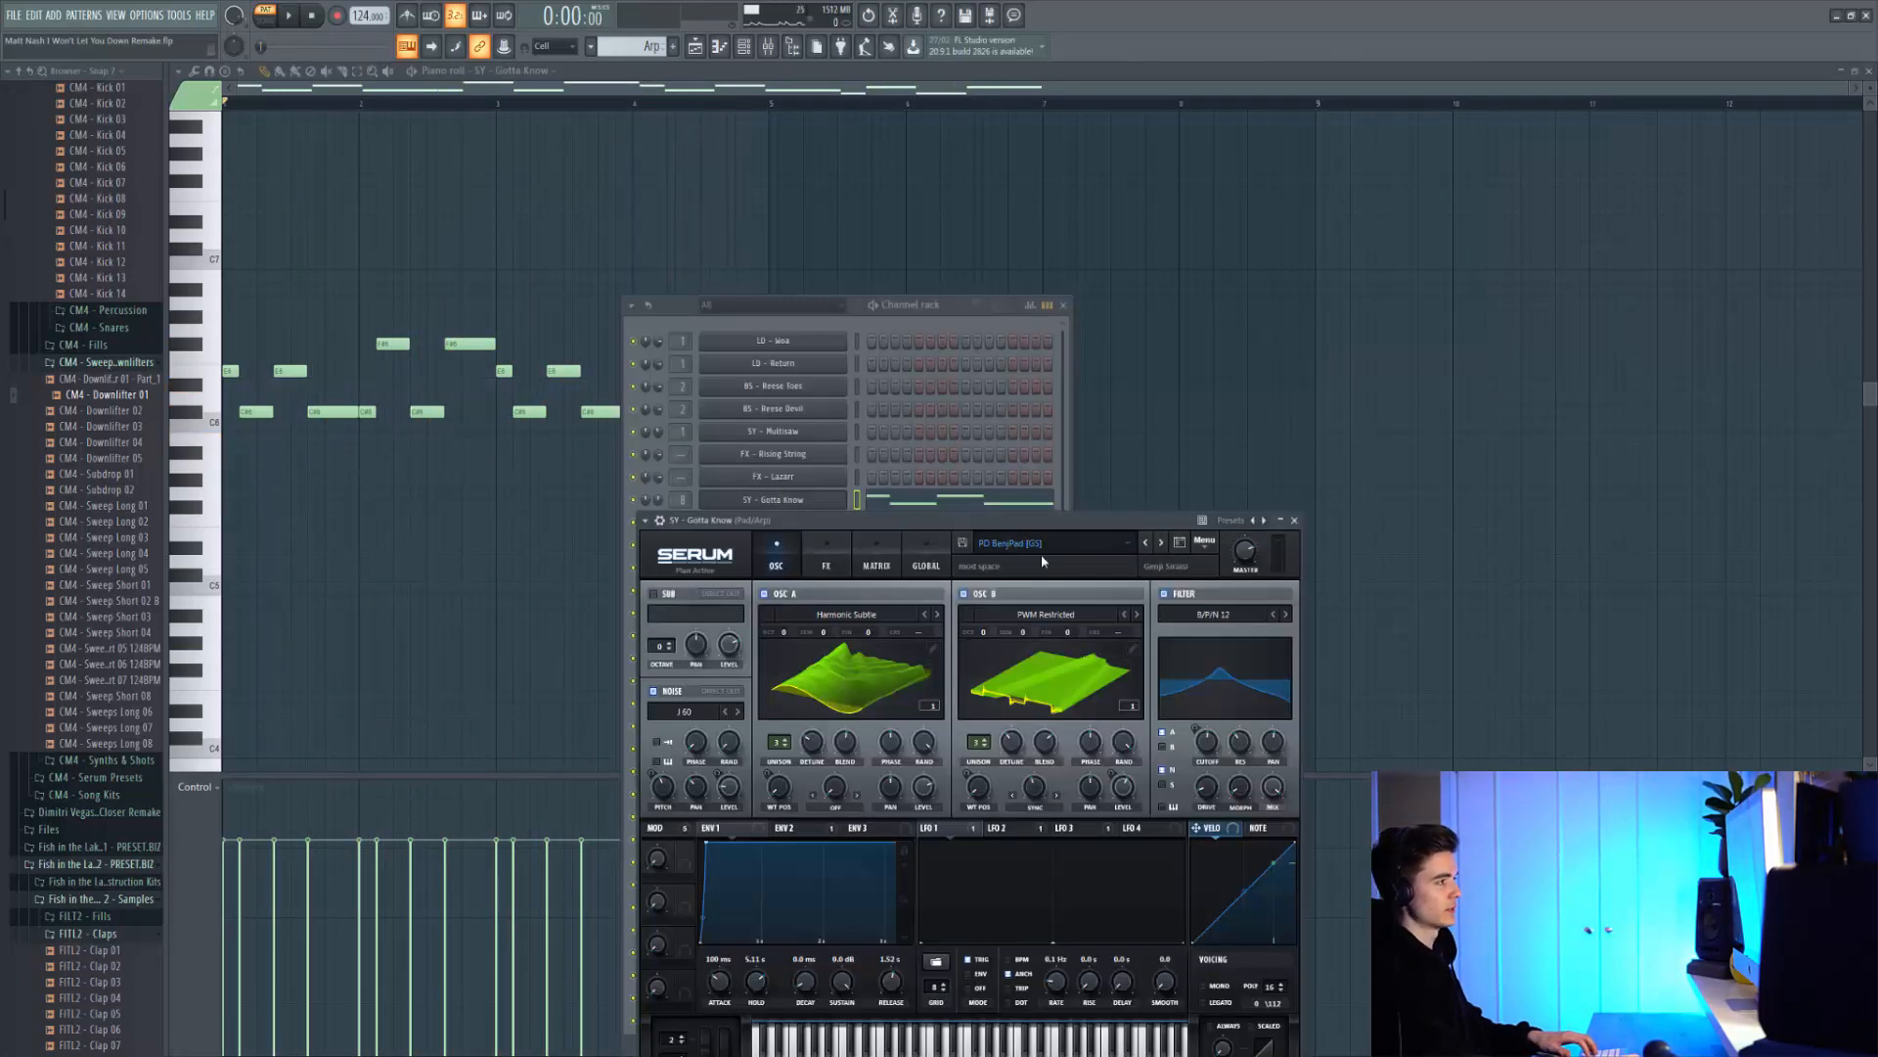
Browse Serum's Pads preset category for the SY - Gotta Know part
{"action": "left_click", "coordinate": [1016, 542]}
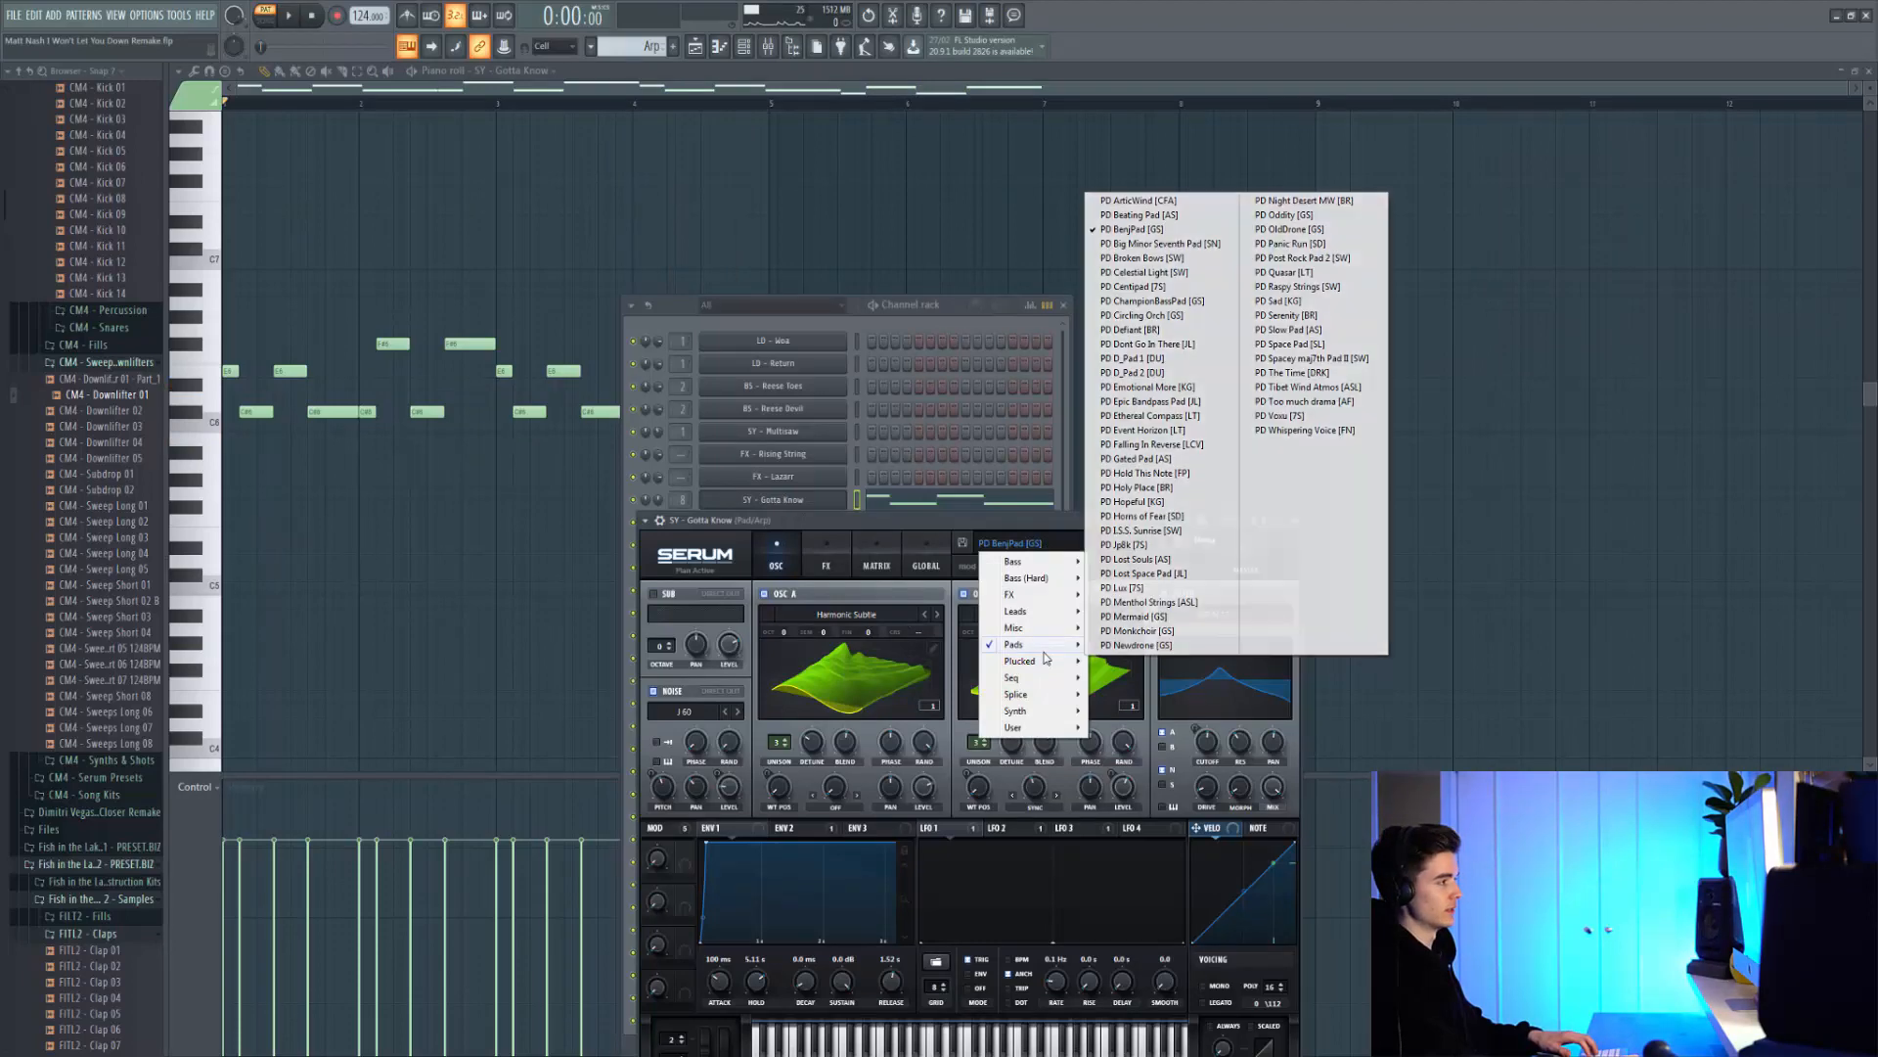